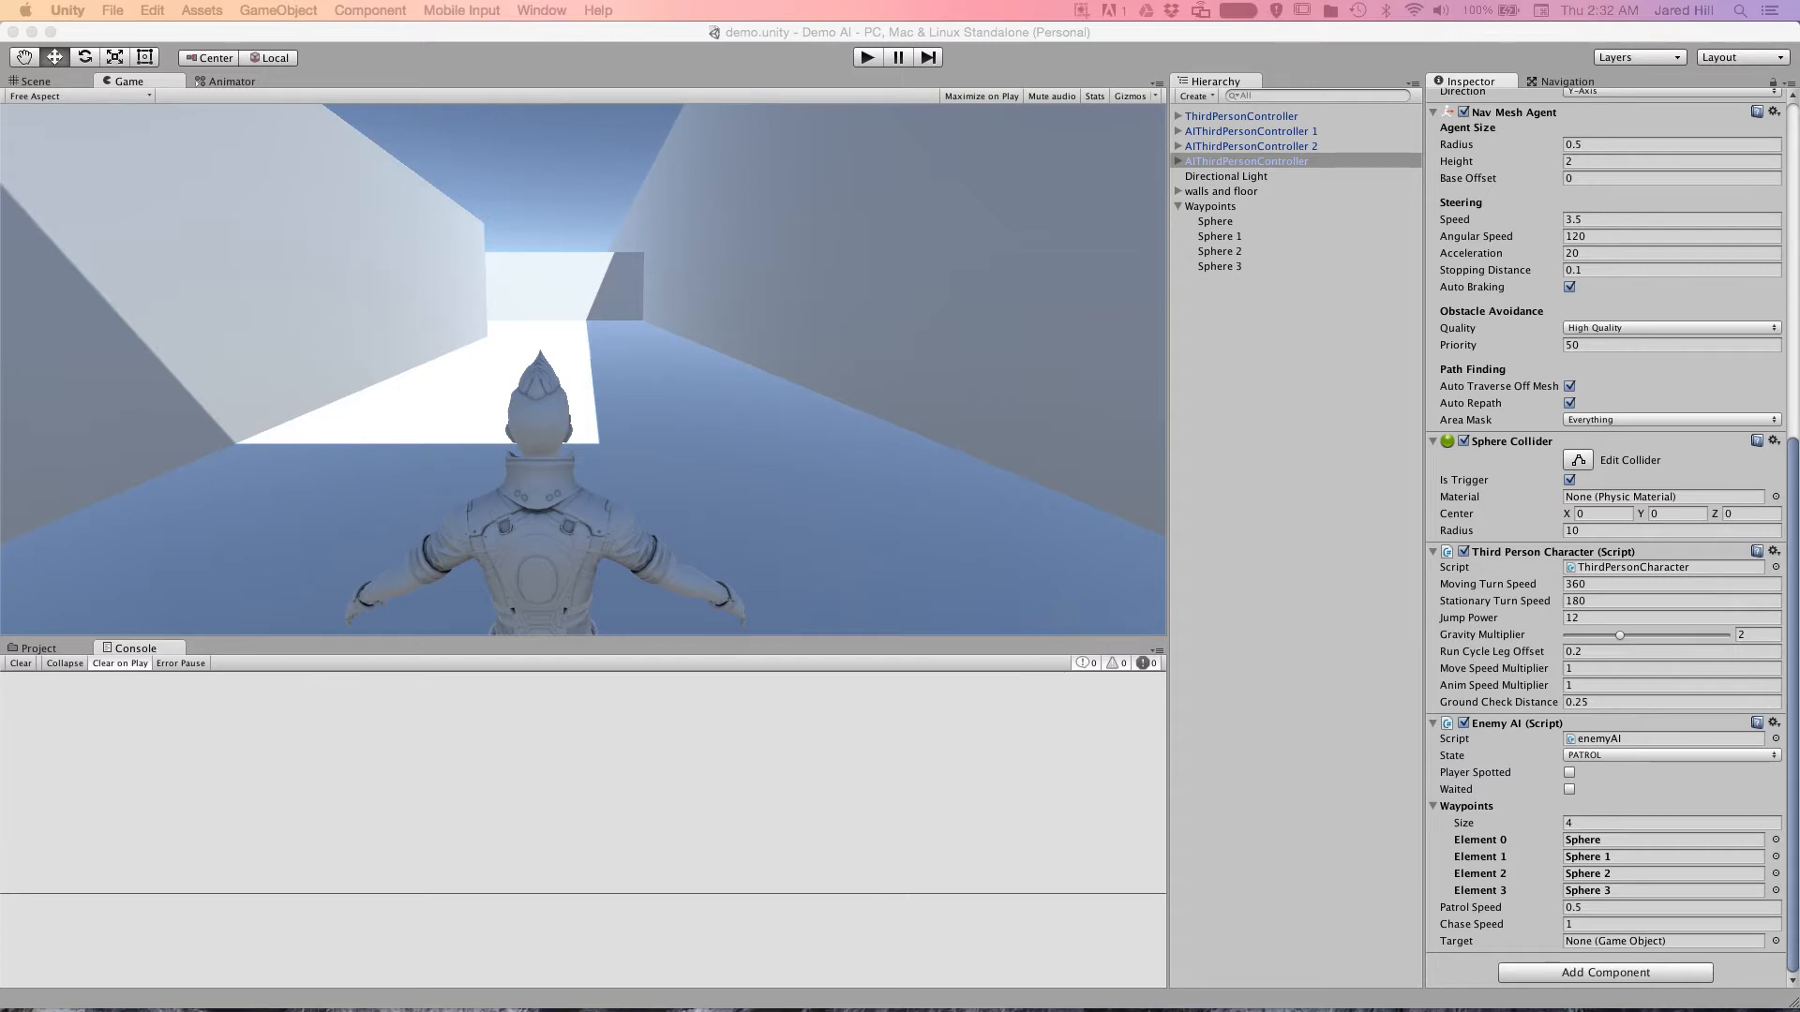
mouse_move(641, 531)
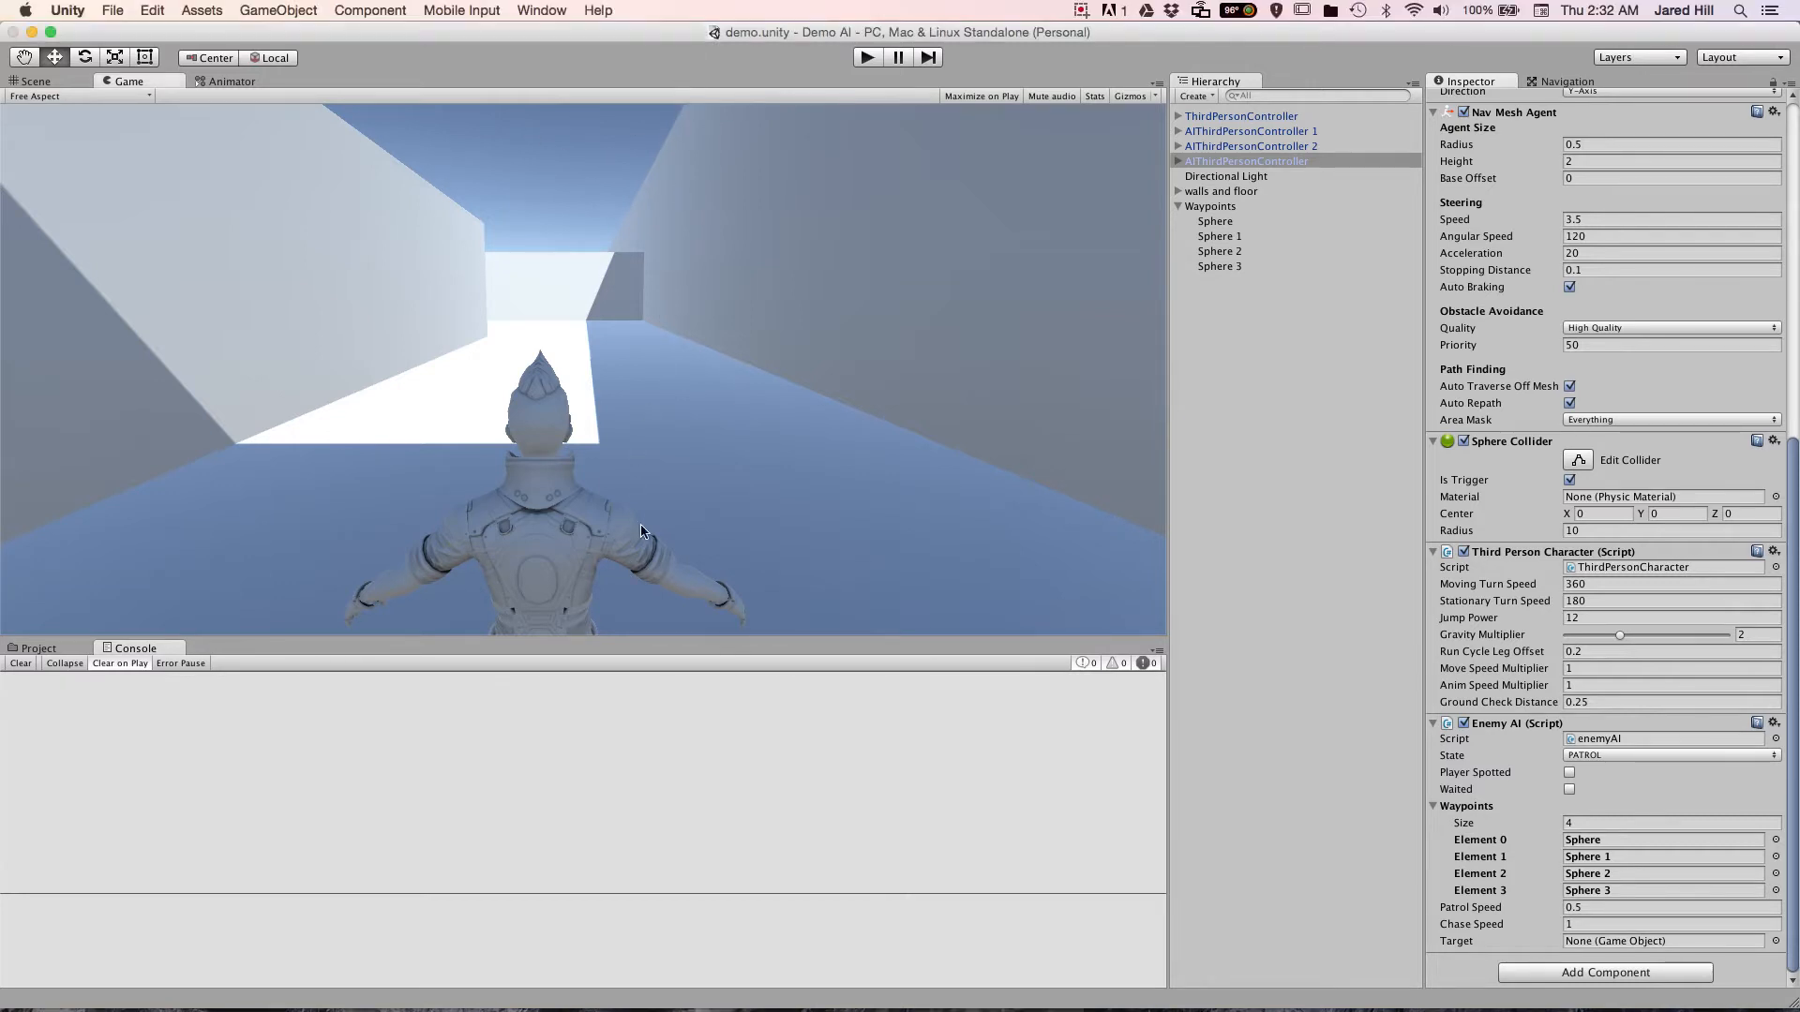
Switch to the Scene view to see the full walled cube level layout
click(36, 81)
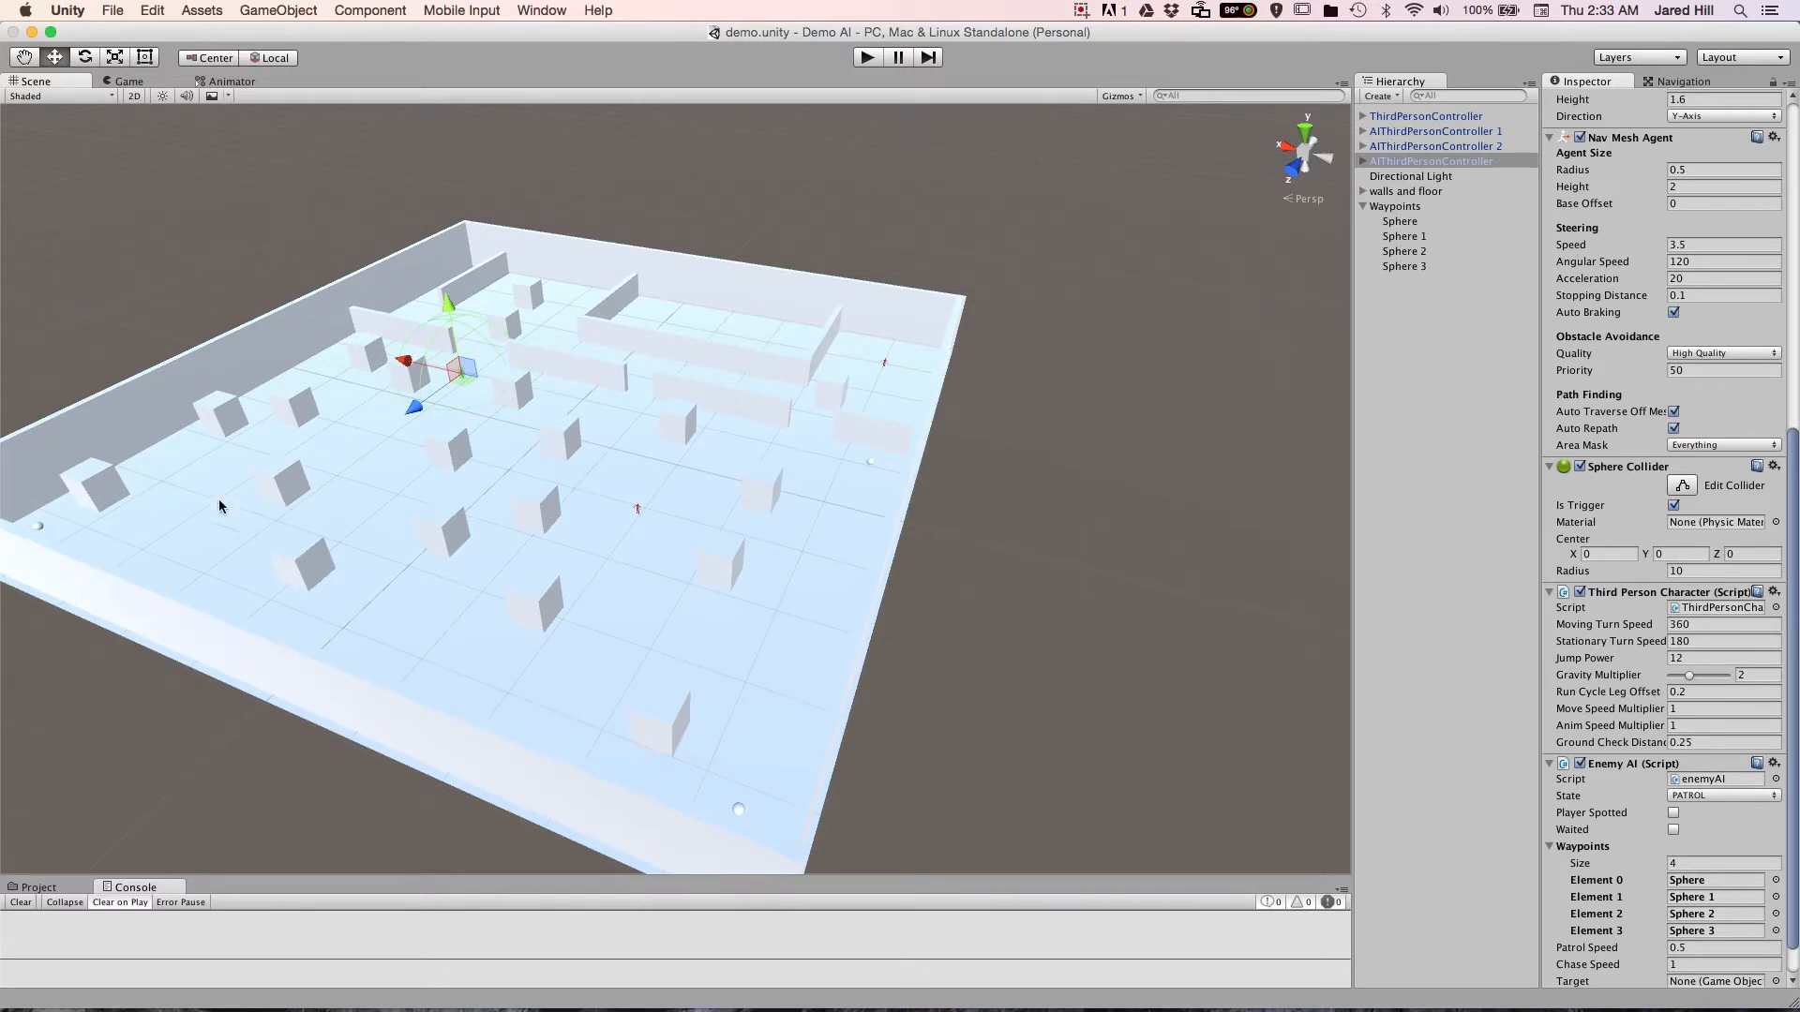
mouse_move(536, 504)
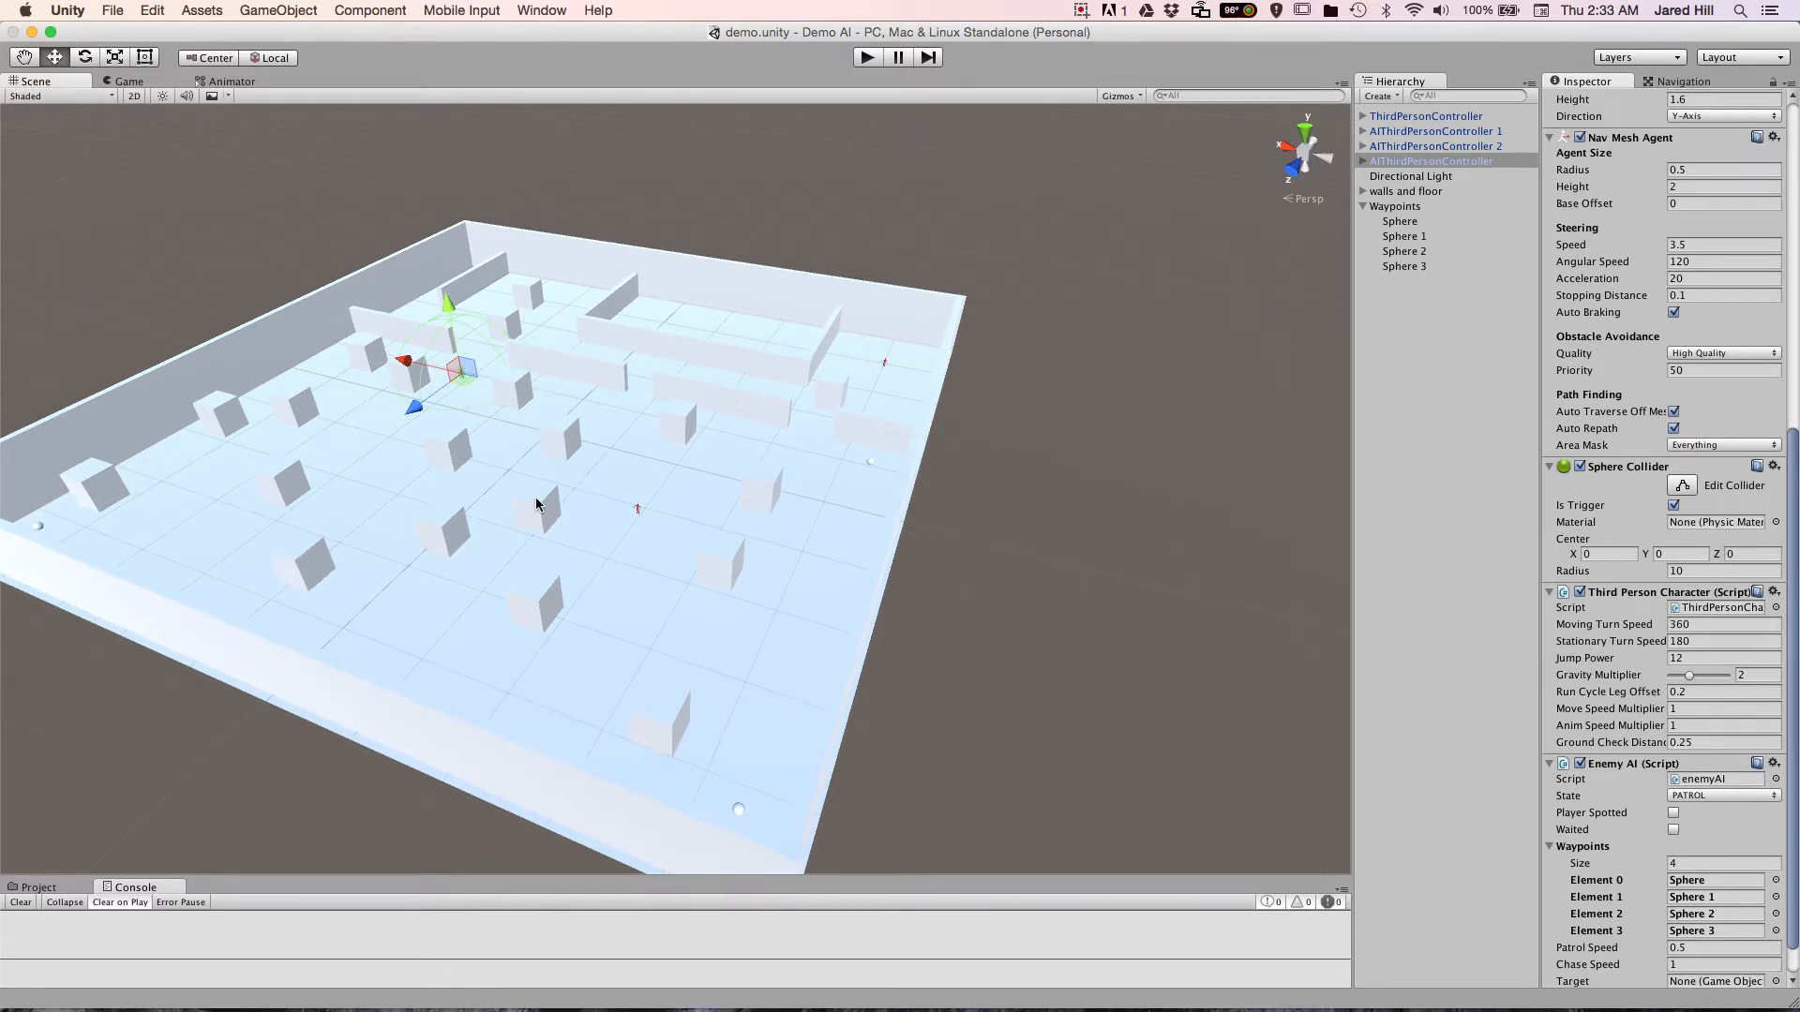
mouse_move(625, 544)
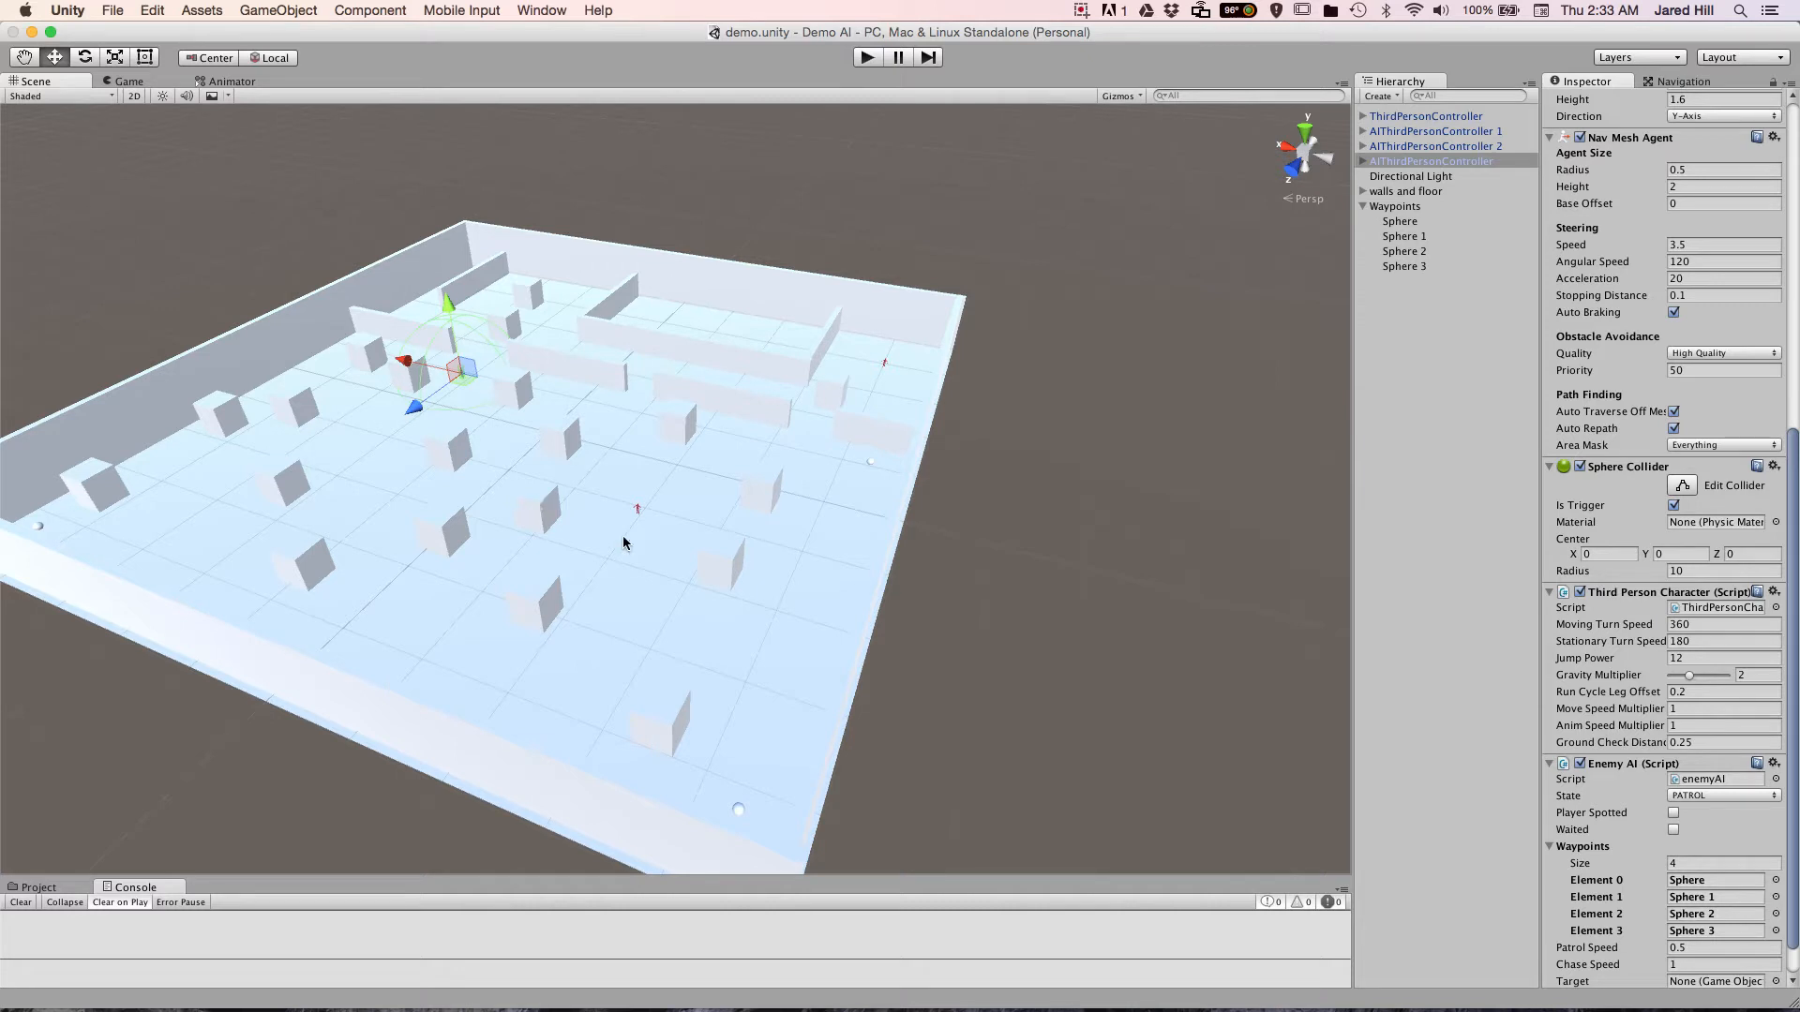
mouse_move(660, 551)
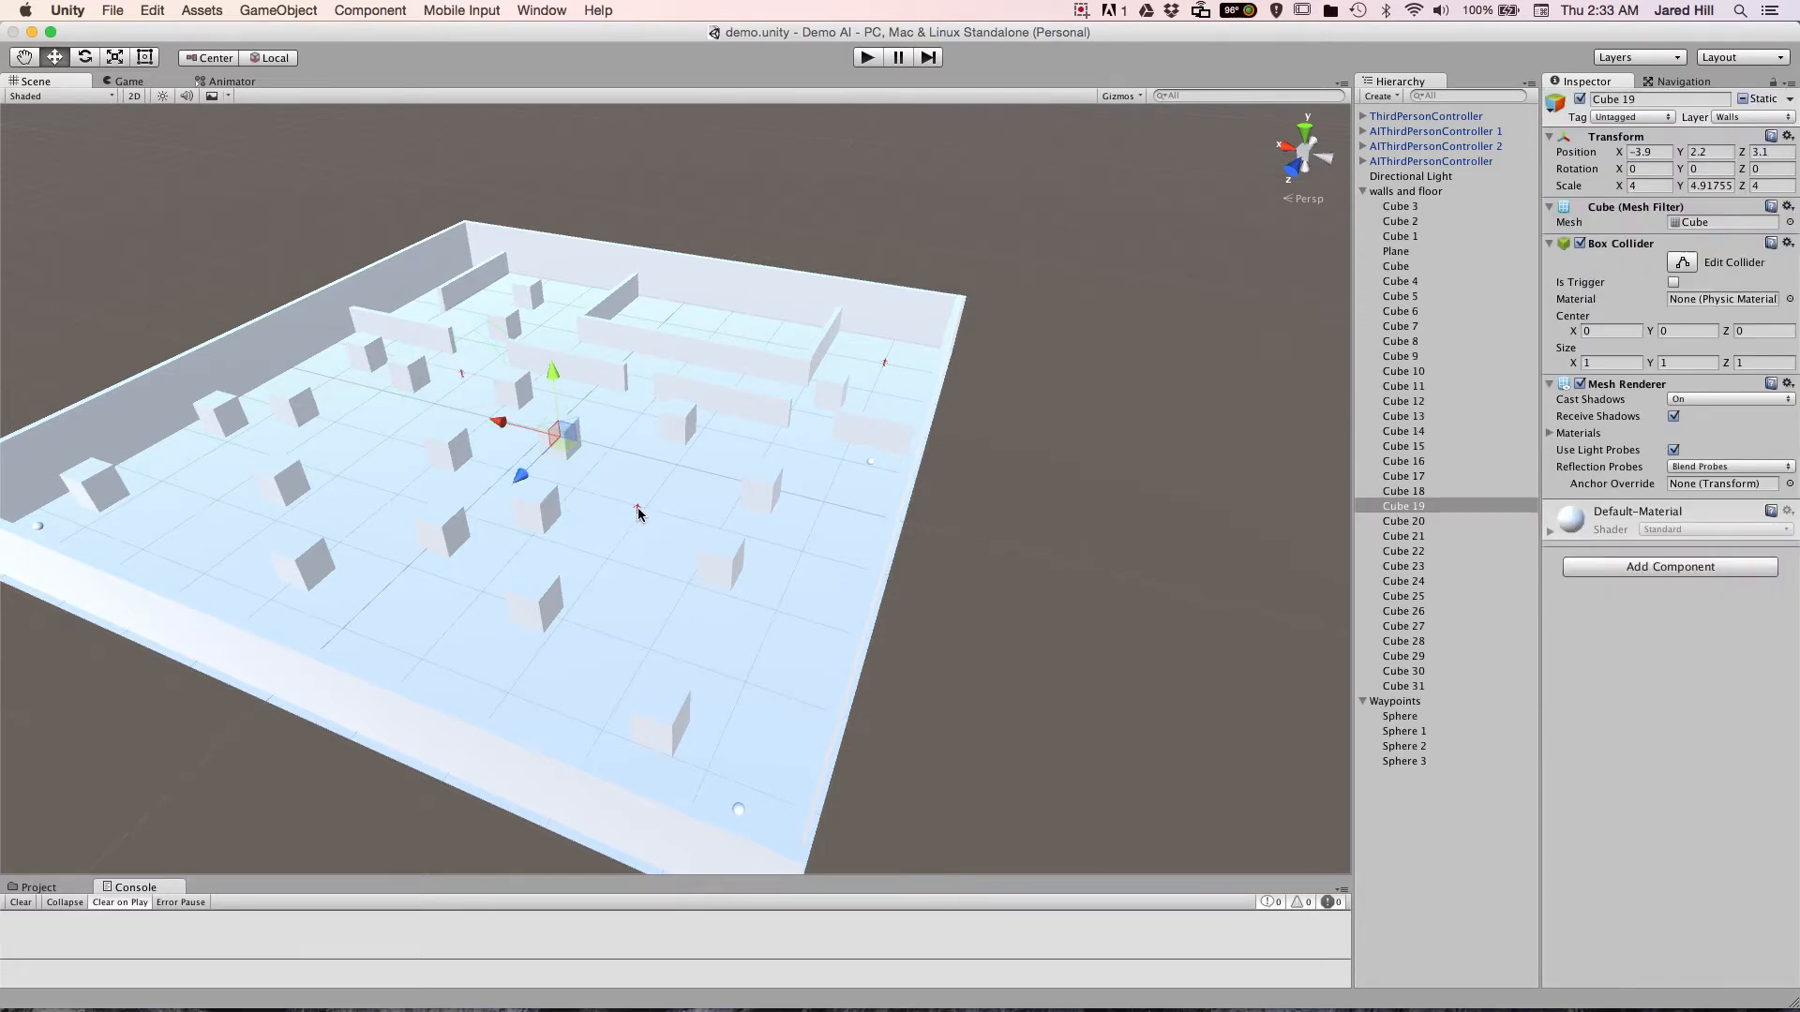
Select AIThirdPersonController 1 in the Hierarchy to inspect its components
click(1435, 132)
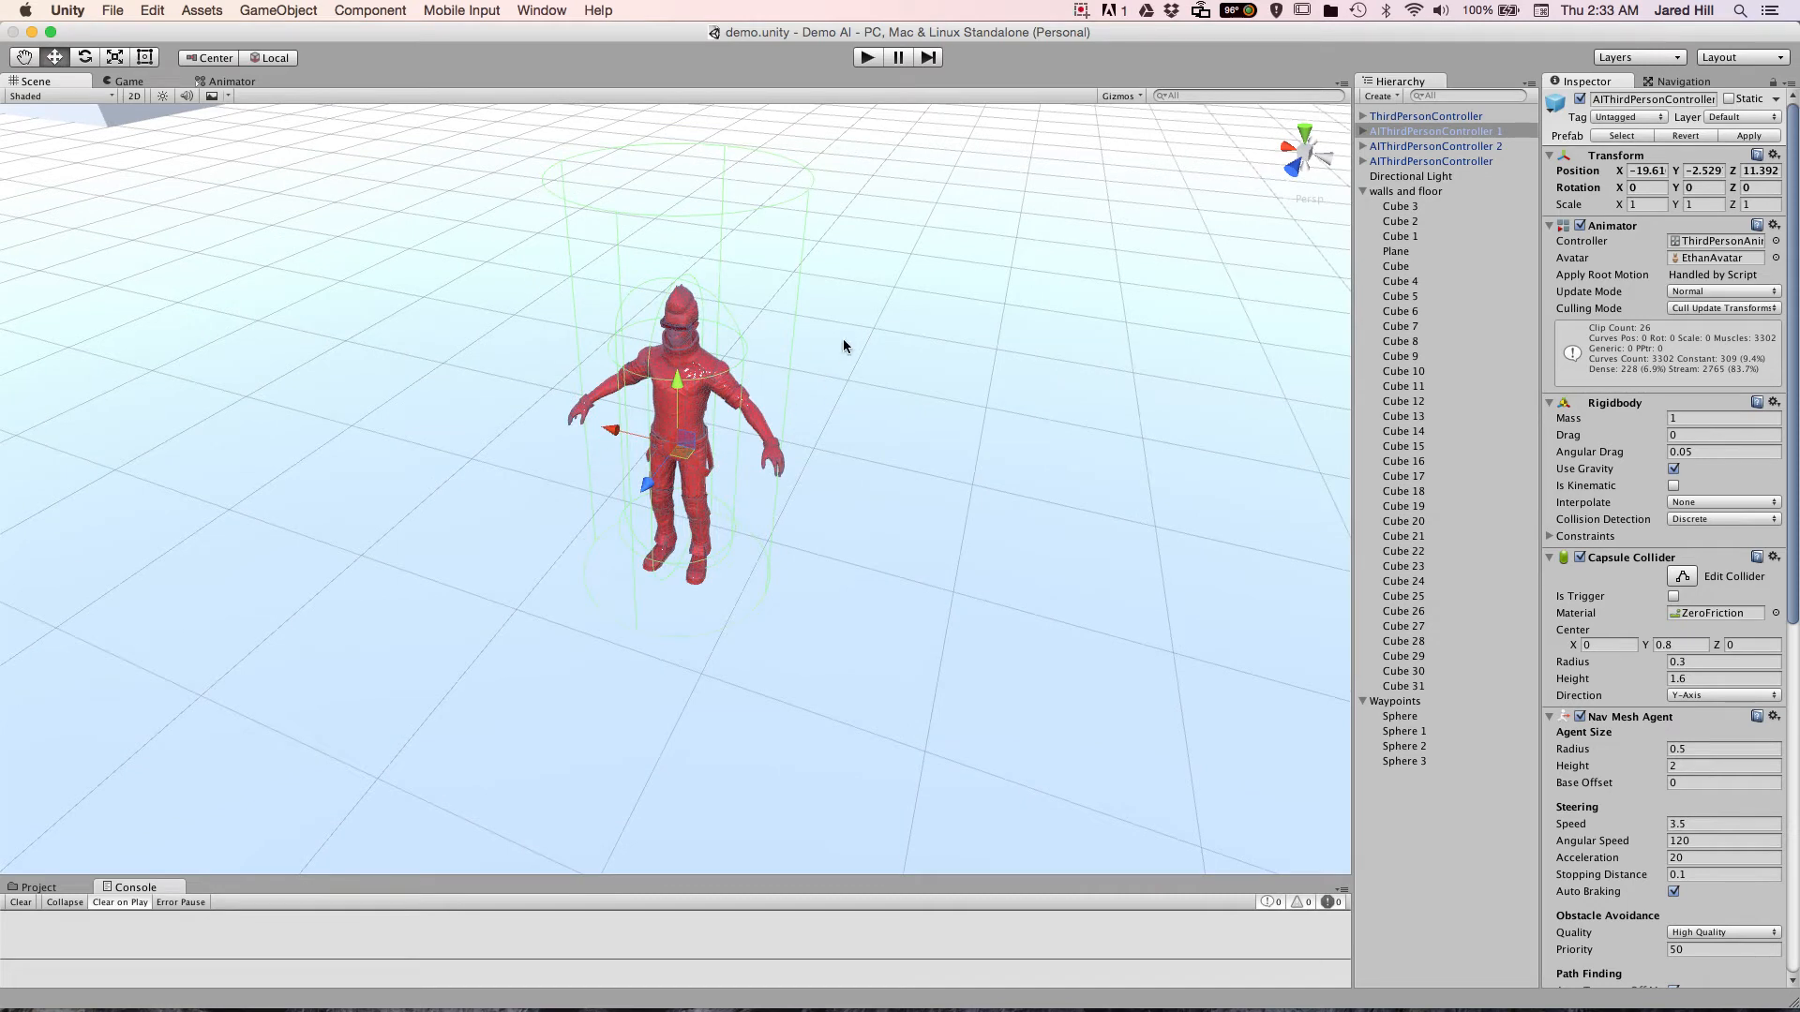
mouse_move(748, 412)
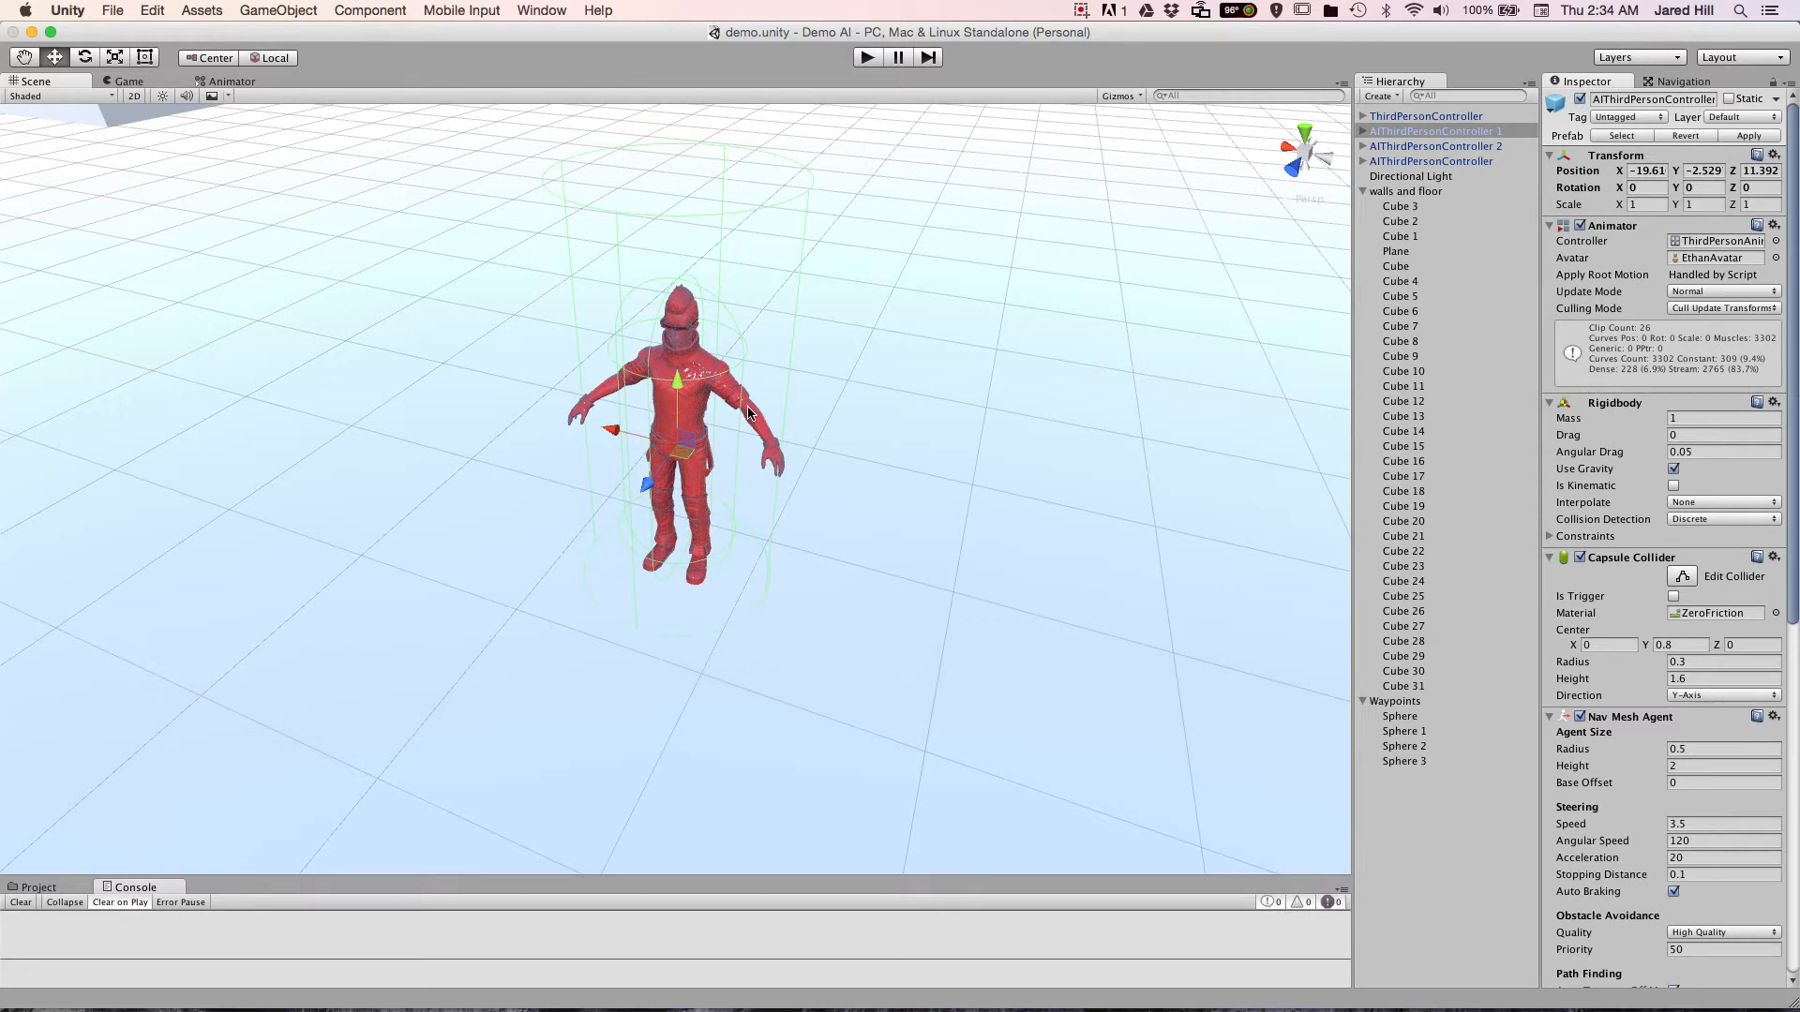
mouse_move(750, 334)
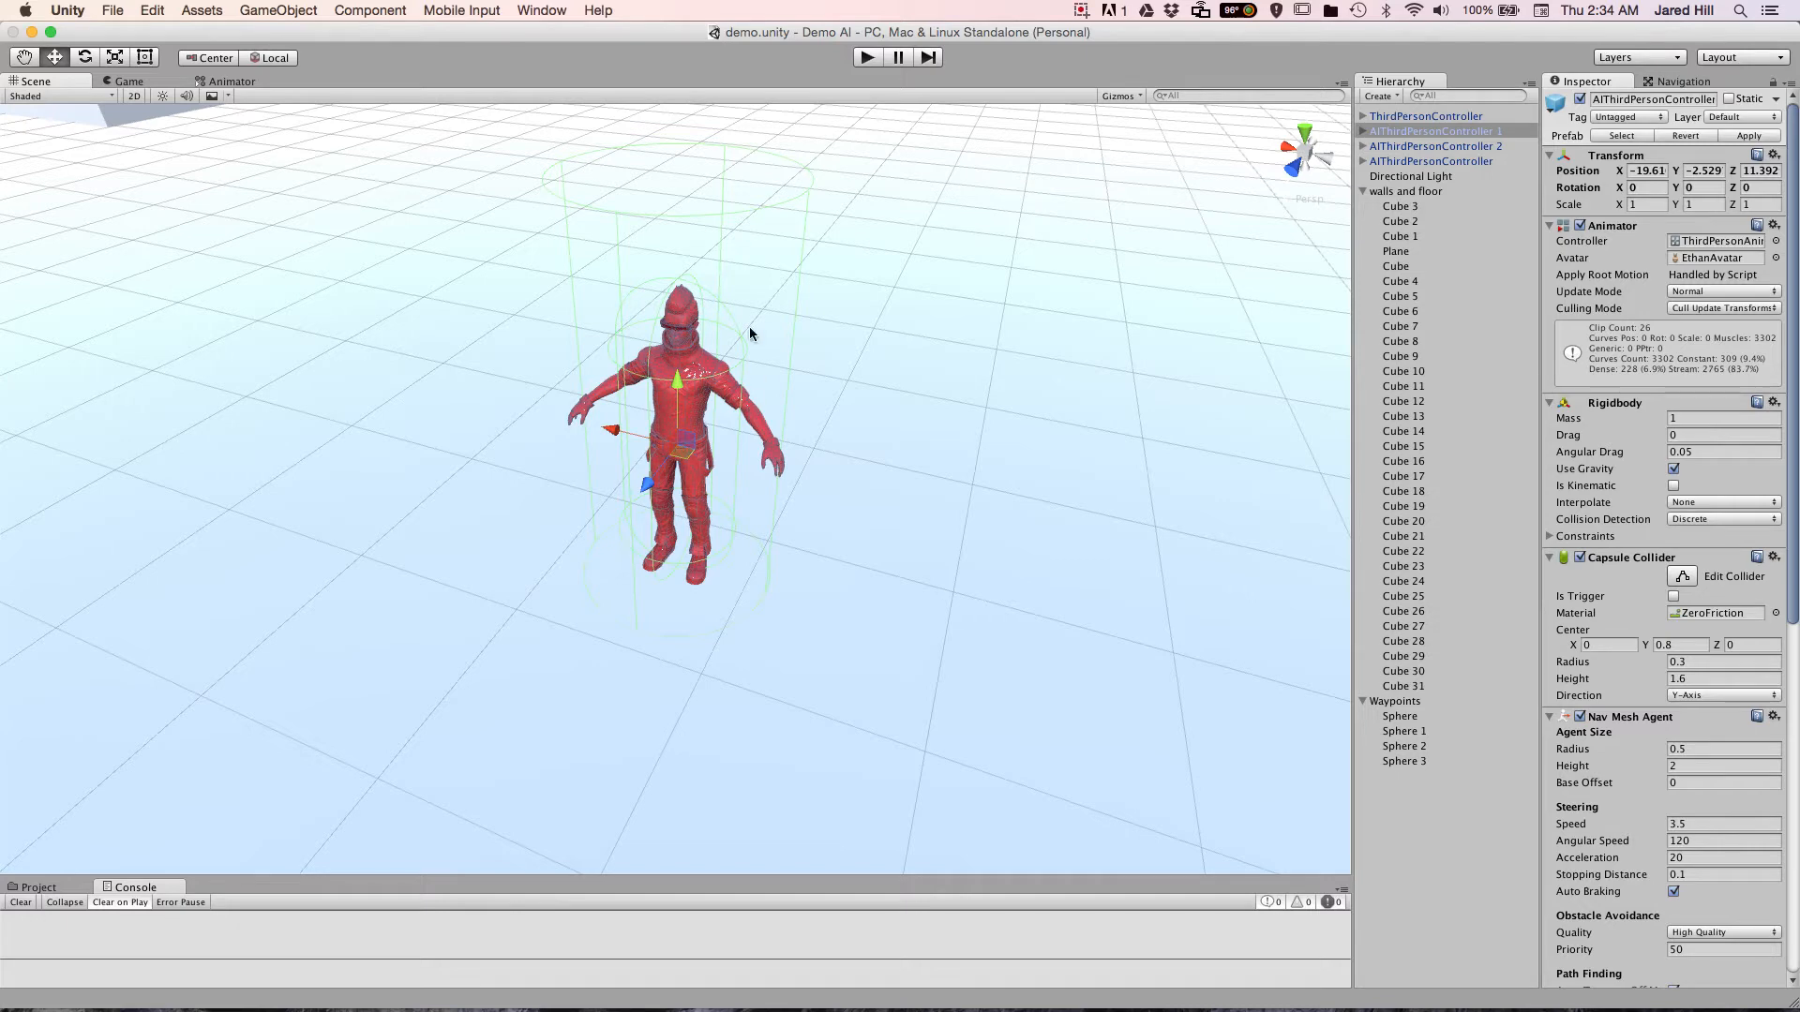
mouse_move(630, 454)
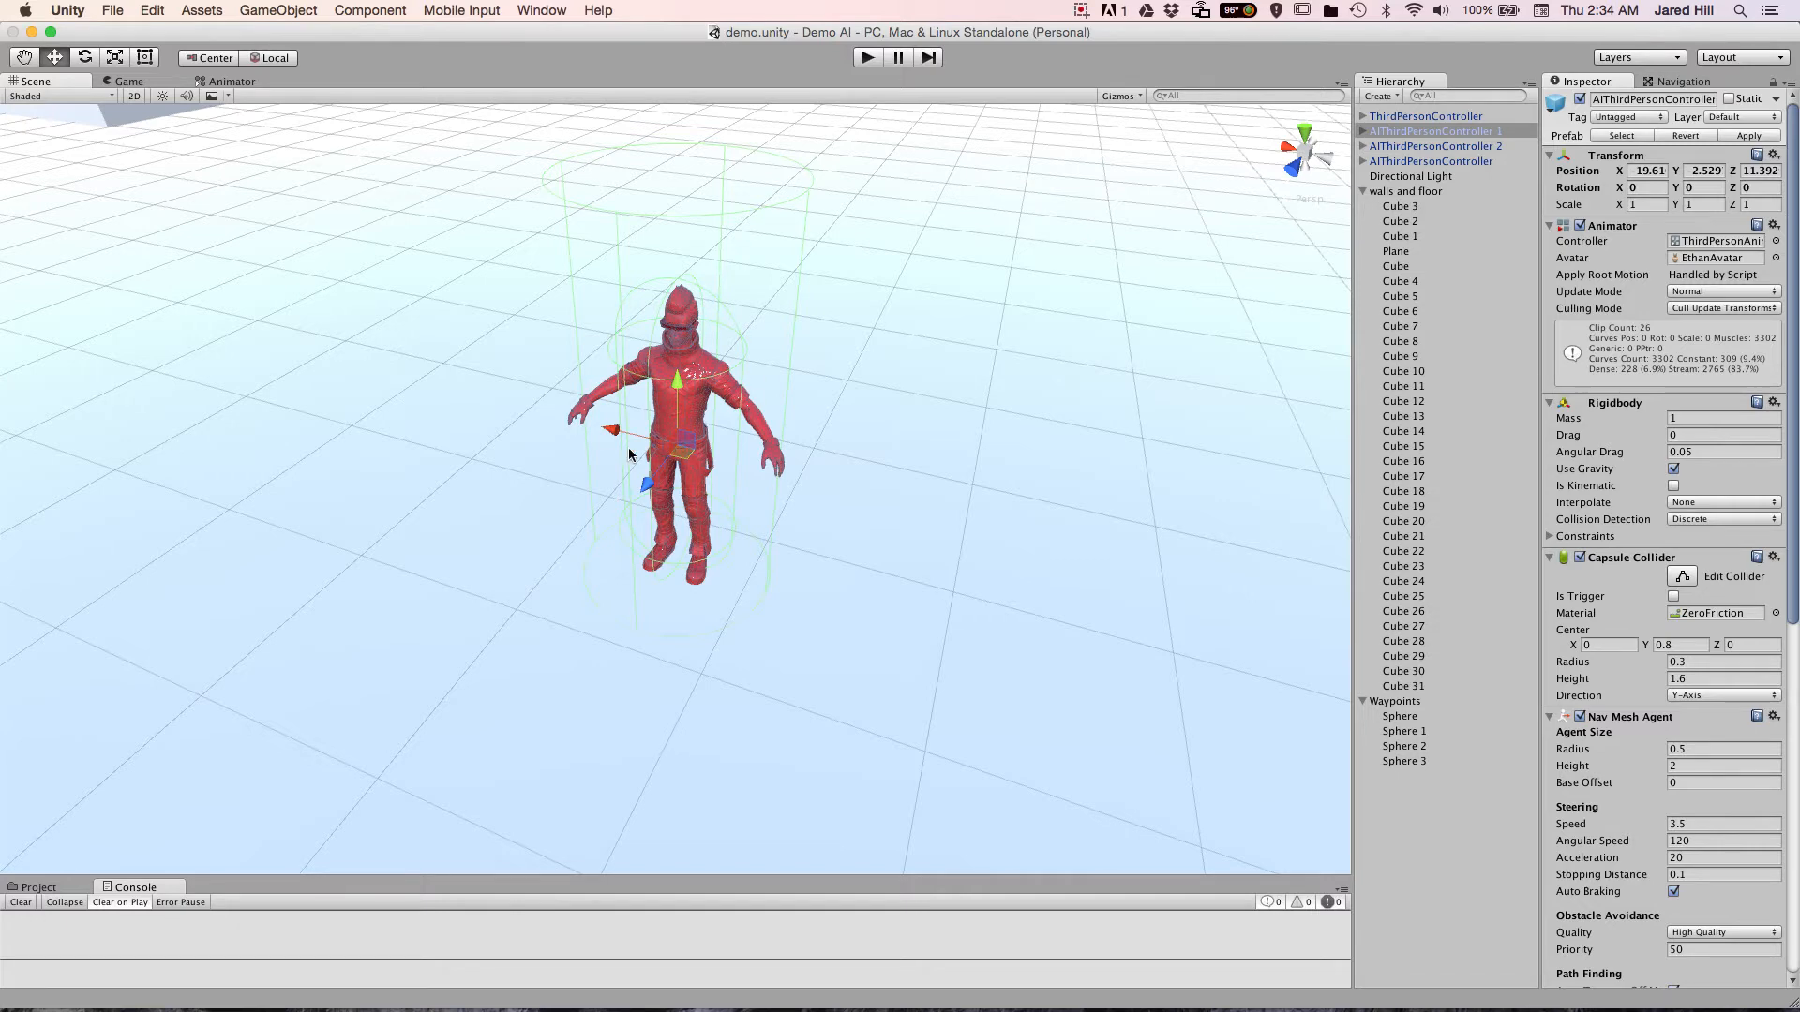
mouse_move(630, 559)
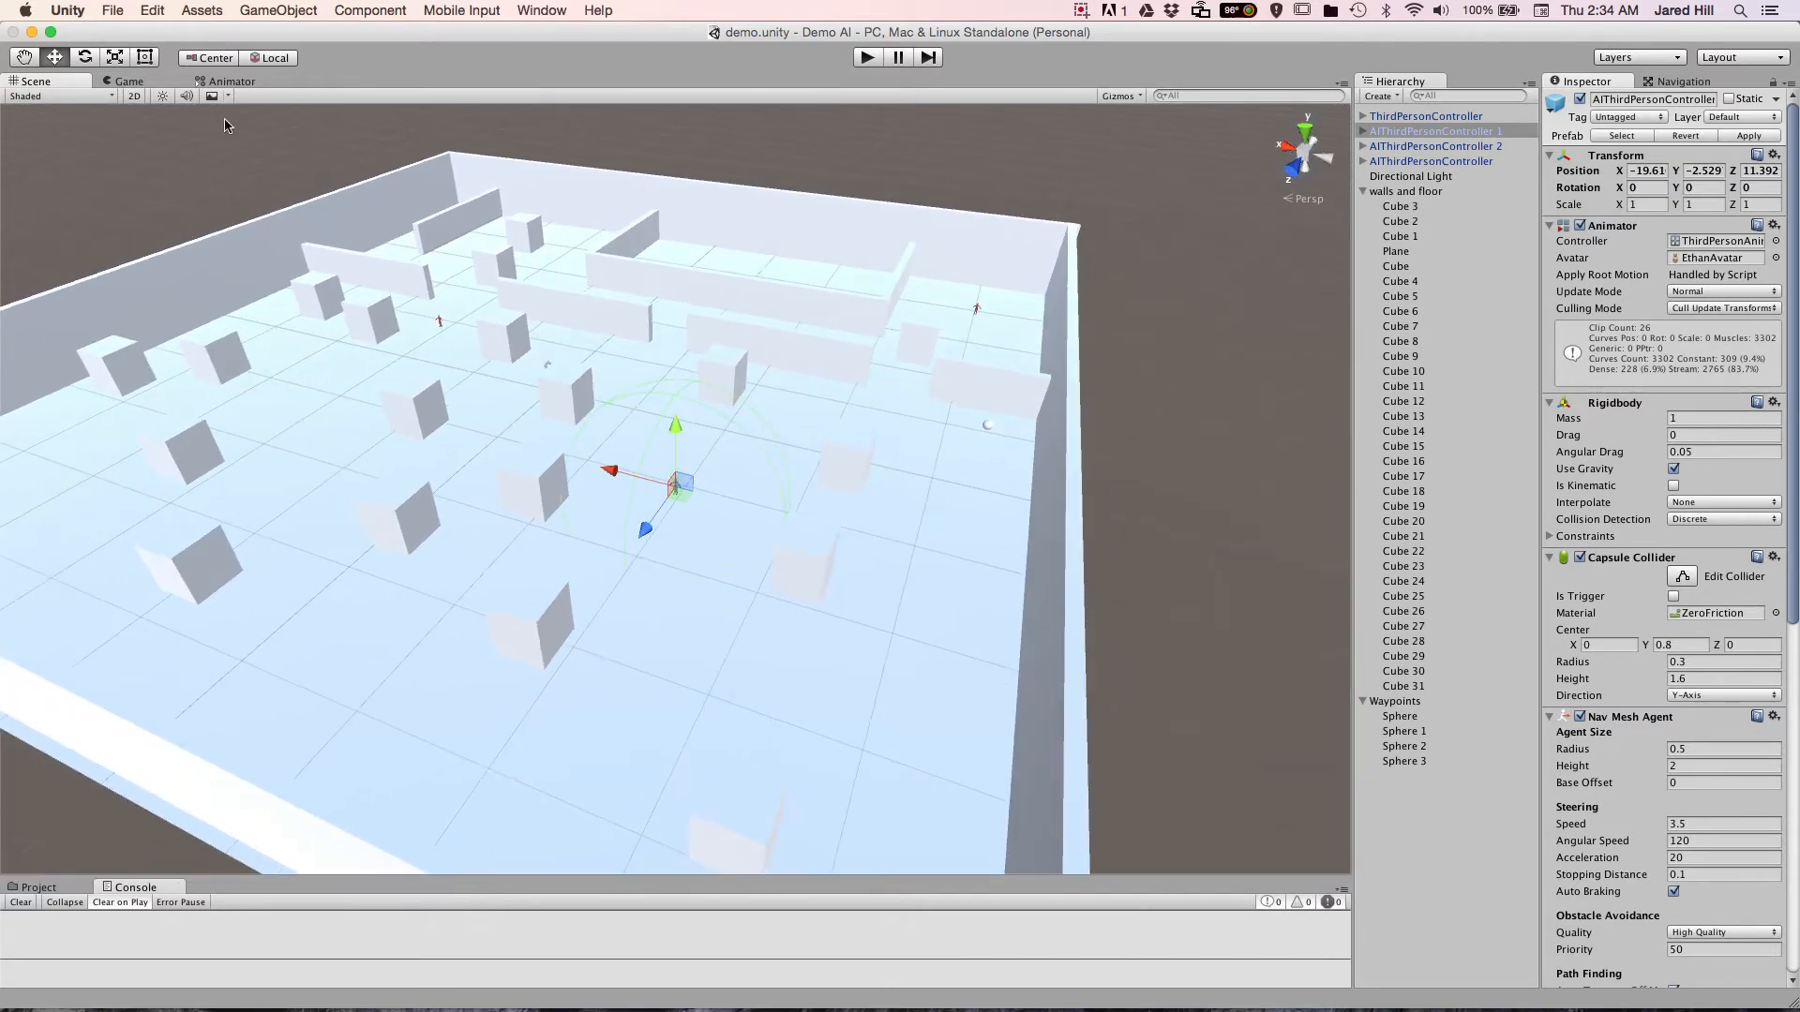
Enter Play mode so the AI characters patrol their waypoints in the level
click(129, 81)
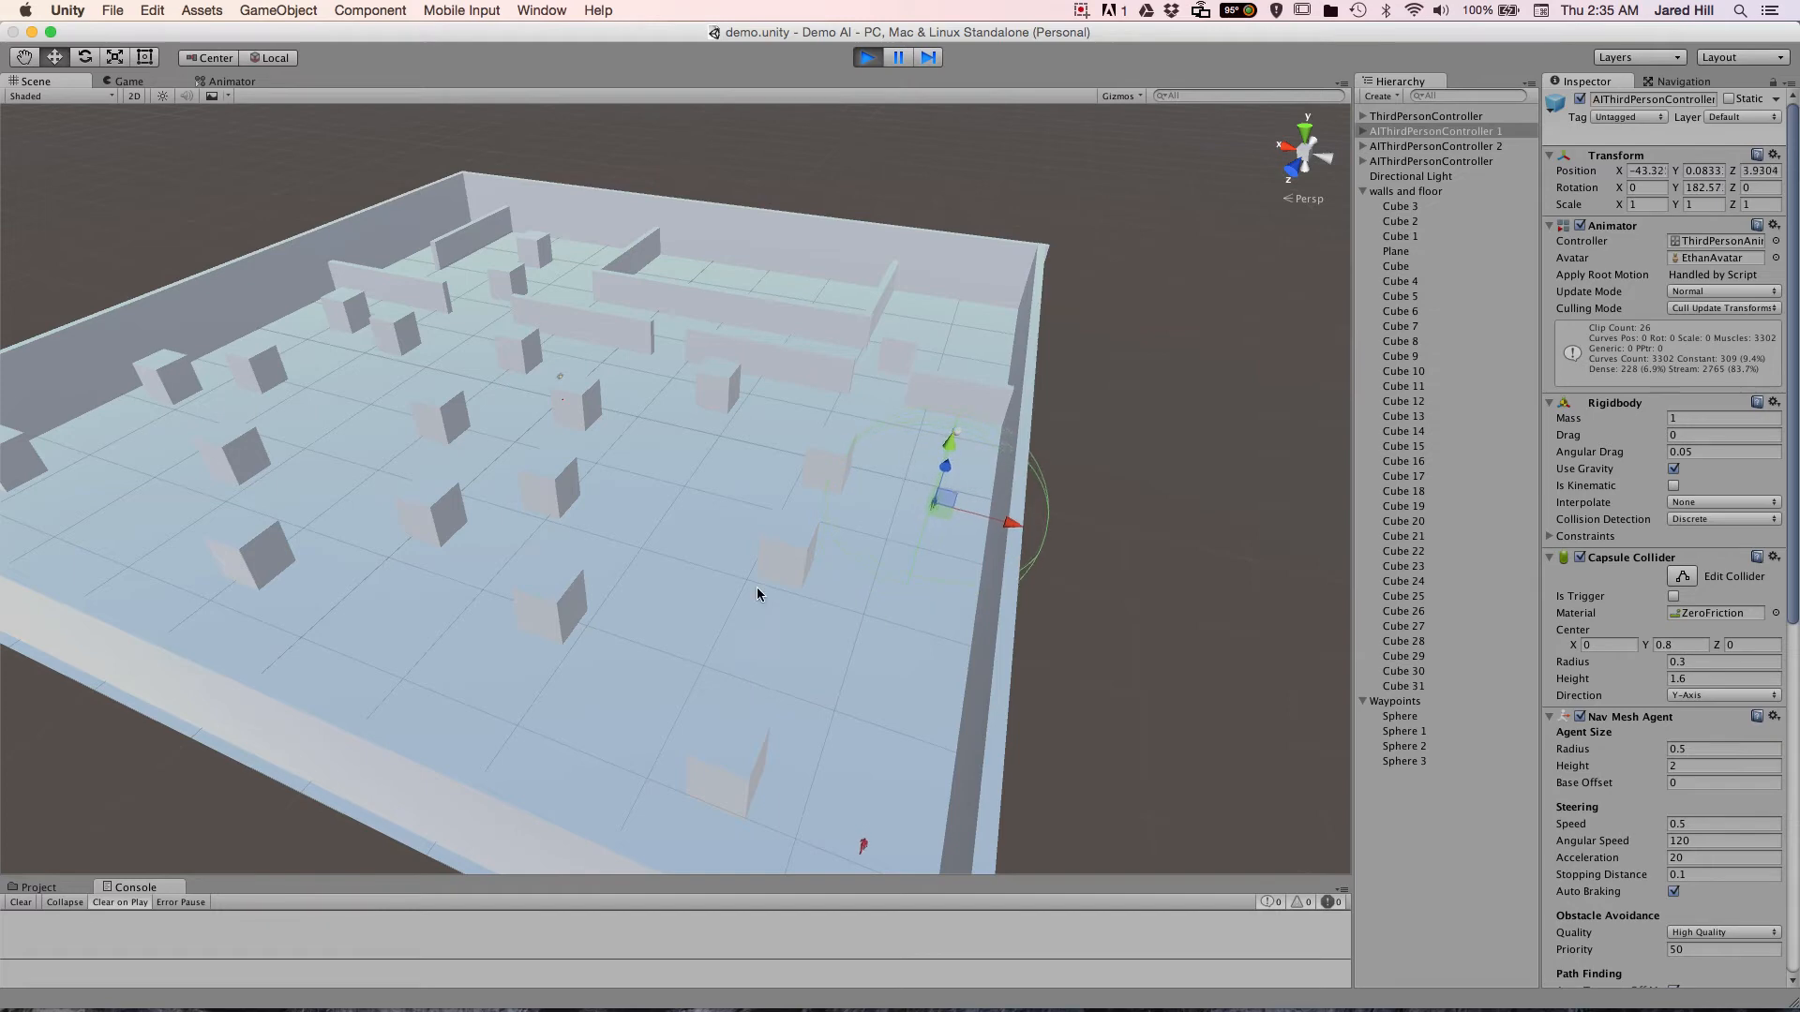
Exit Play mode, returning to the Game view behind the player in the corridor
click(866, 56)
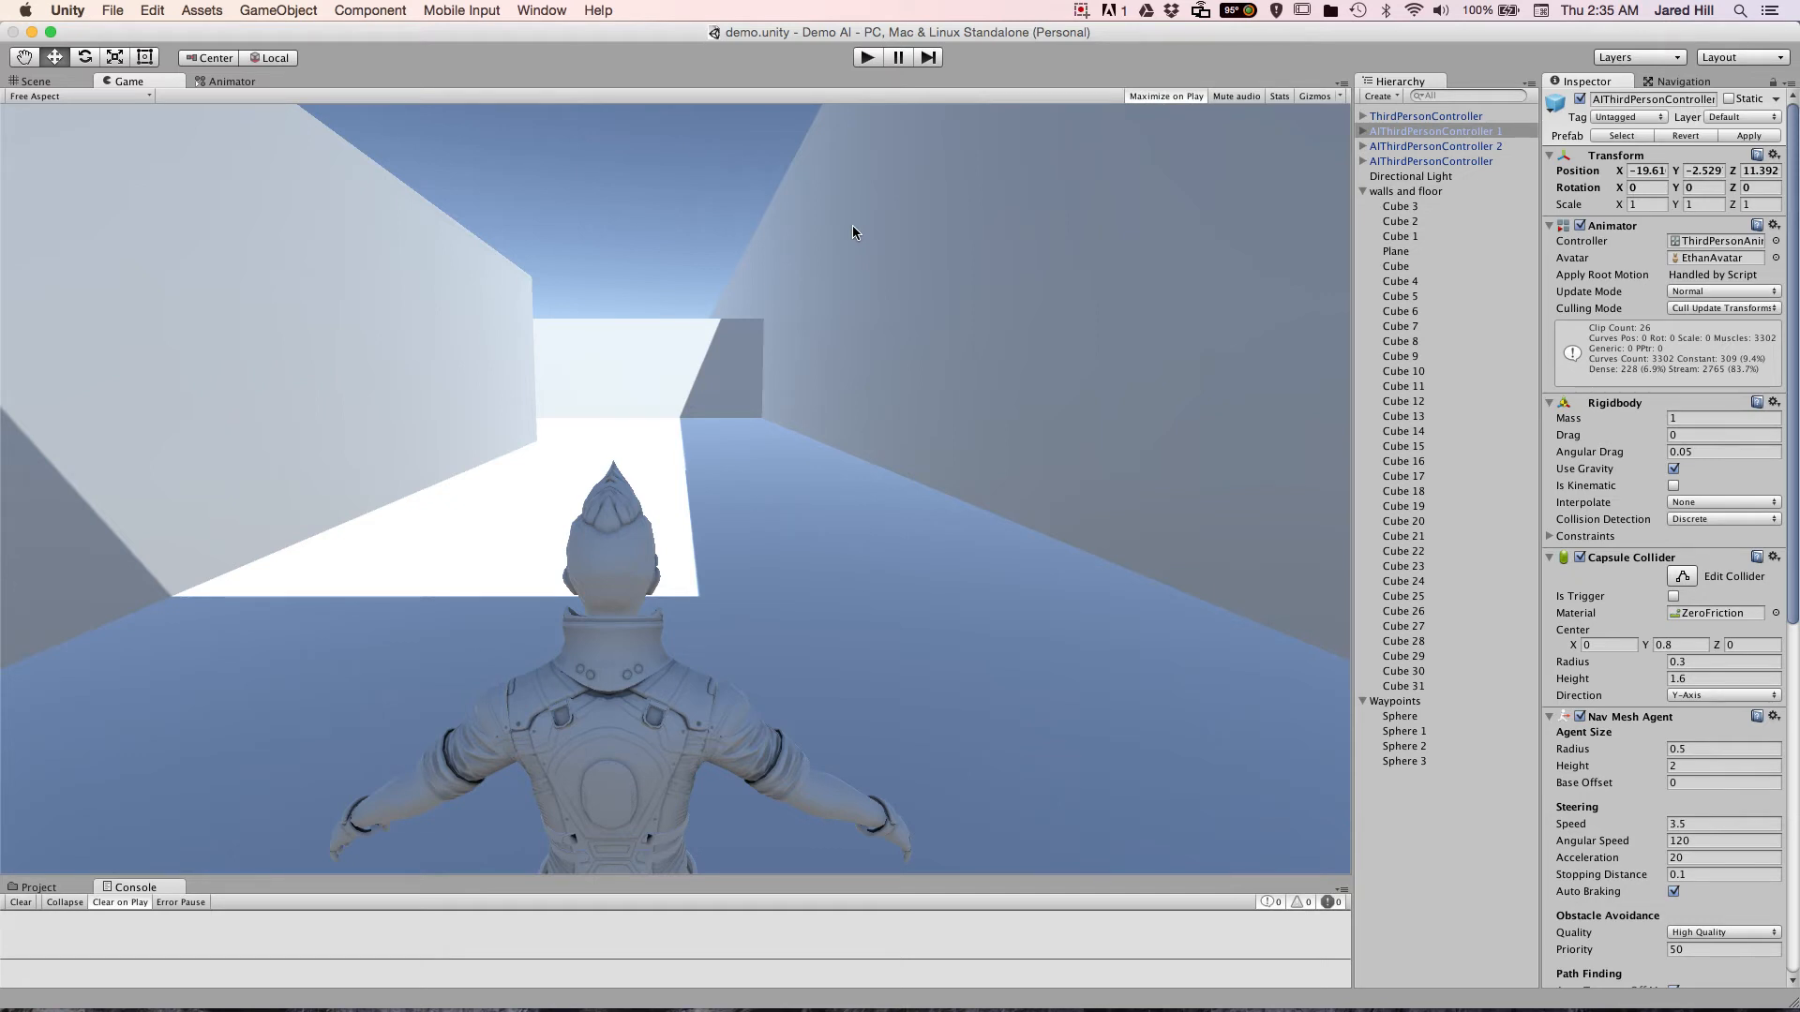
mouse_move(867, 238)
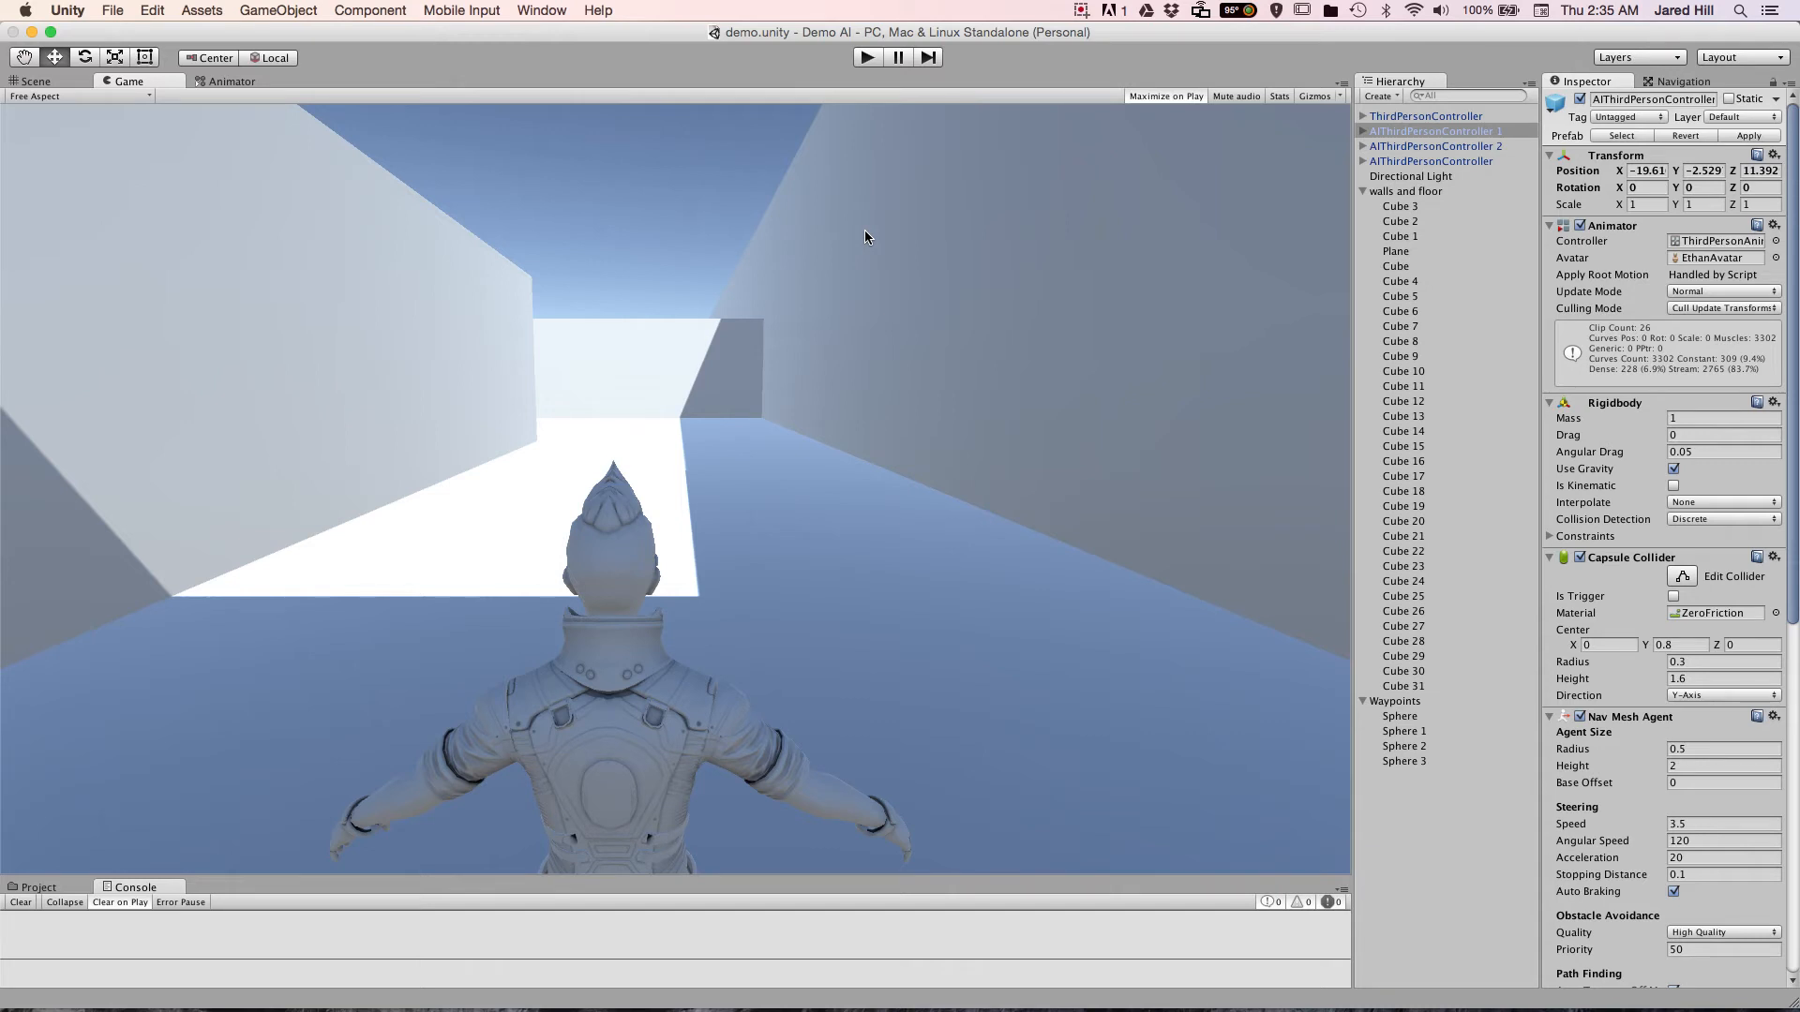